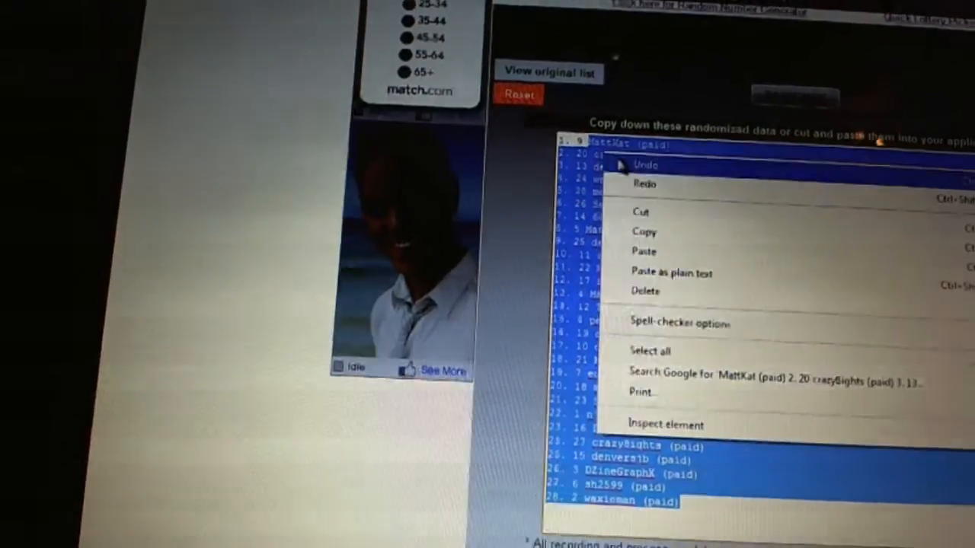
Copy the shuffled participant names, then randomize the hockey team list twice.
click(645, 291)
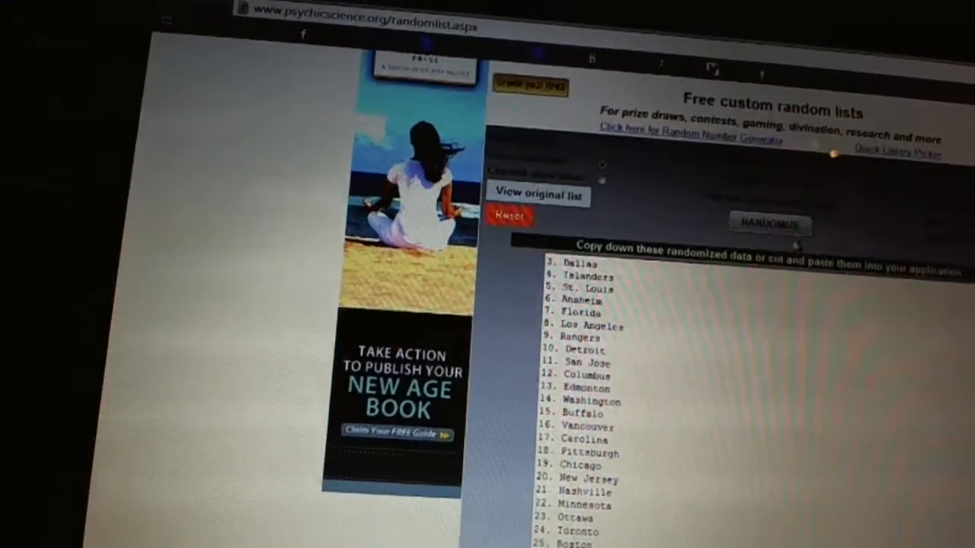
click(769, 223)
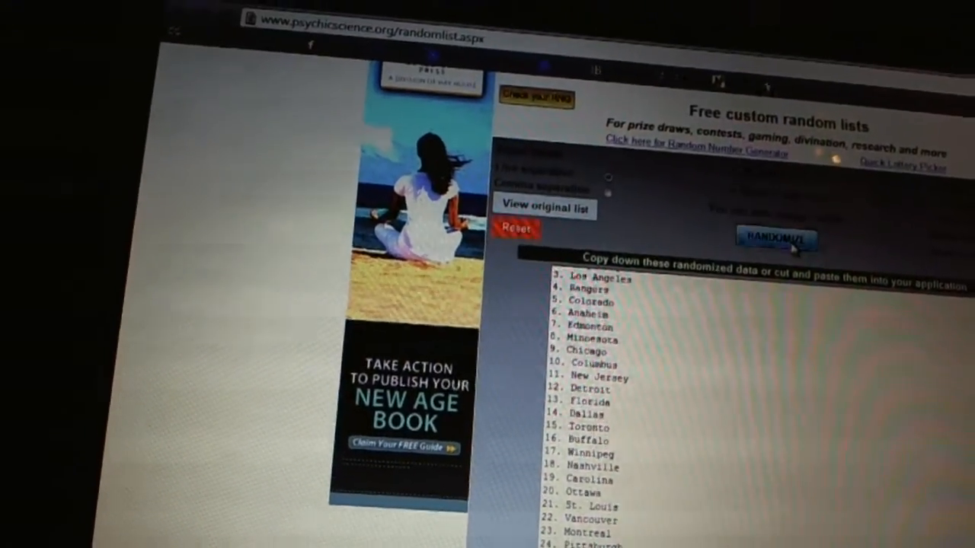
click(775, 239)
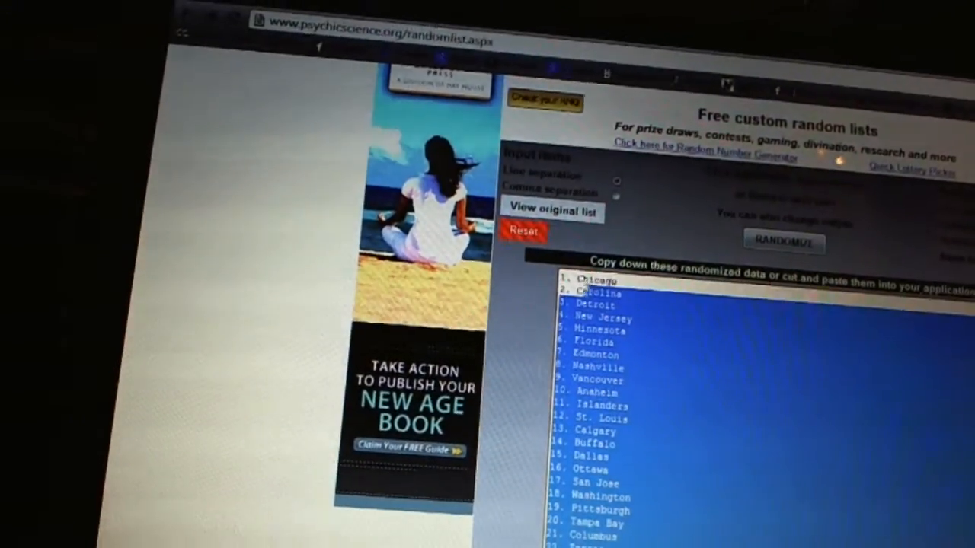
Copy the randomized team names and paste them into column B beside the participants.
right_click(685, 358)
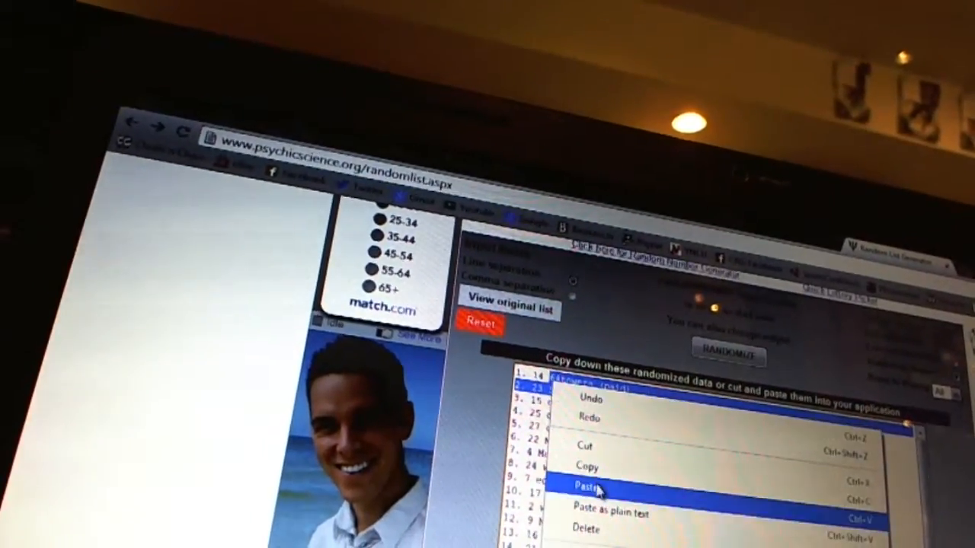
click(594, 484)
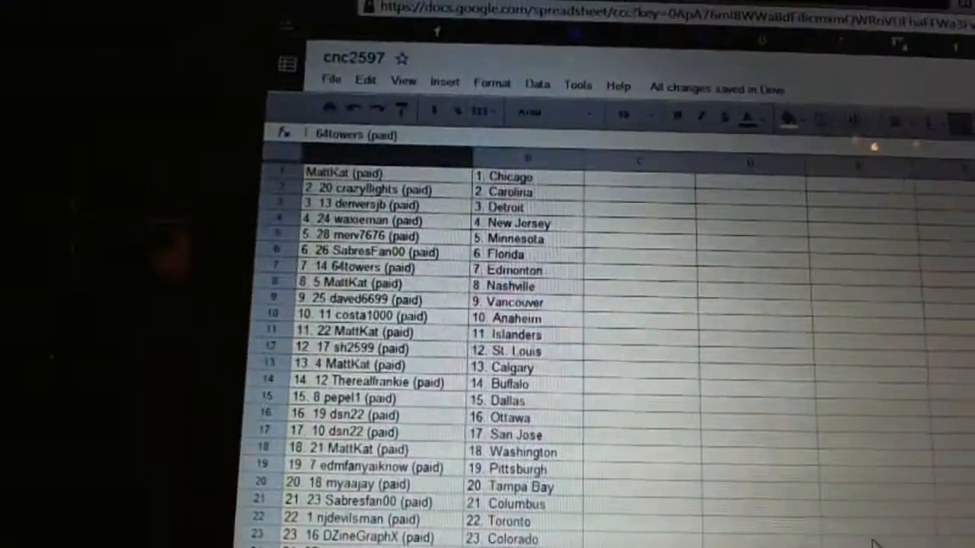
scroll(down, 3)
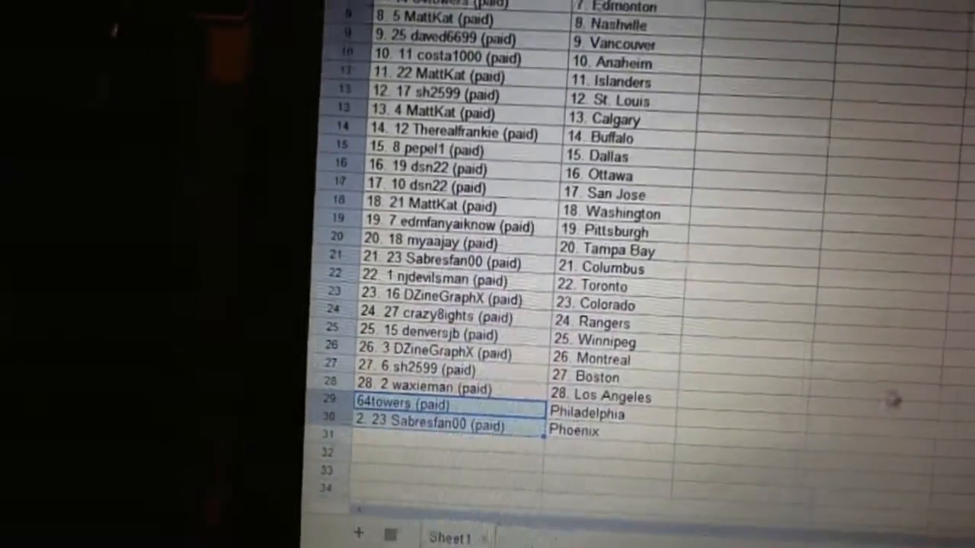